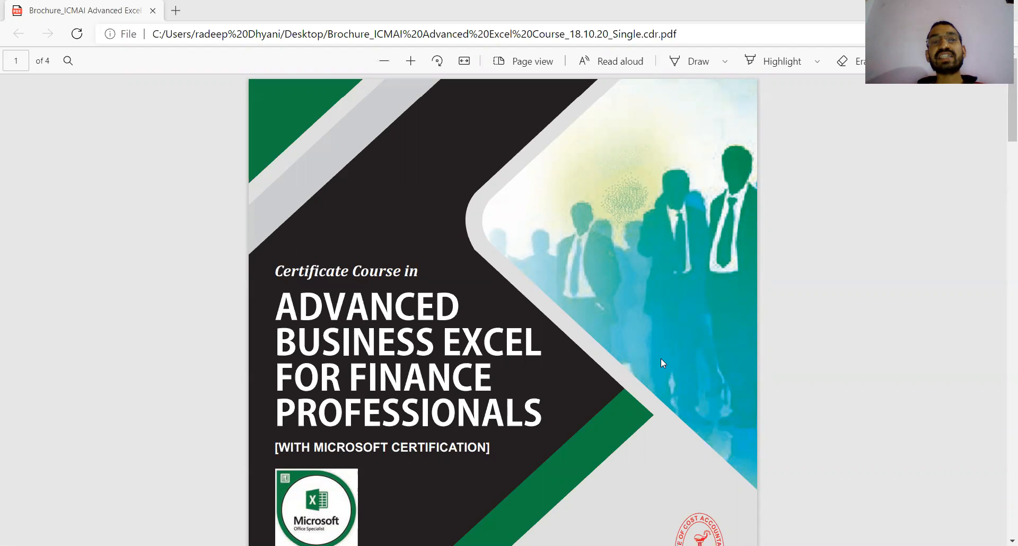
mouse_move(373, 480)
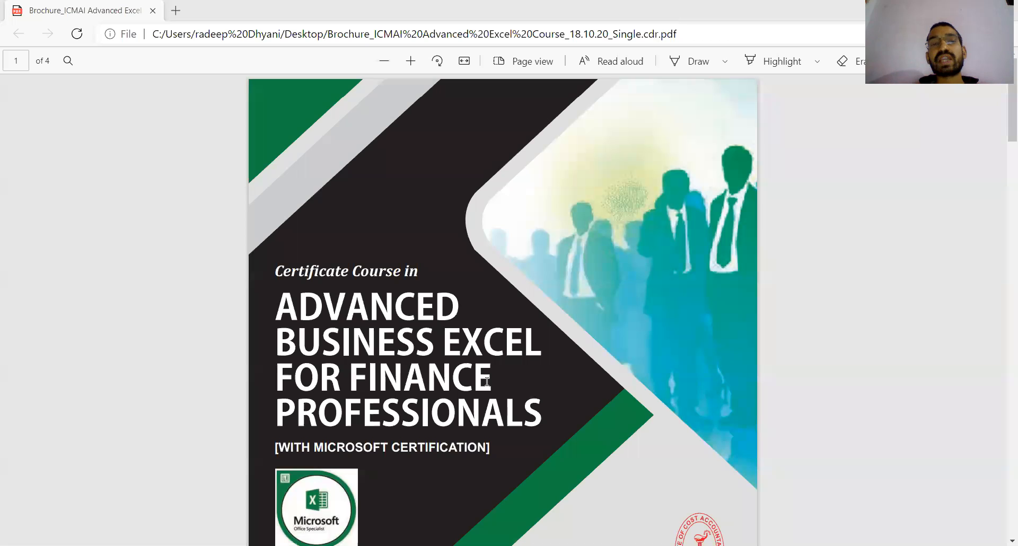
mouse_move(336, 444)
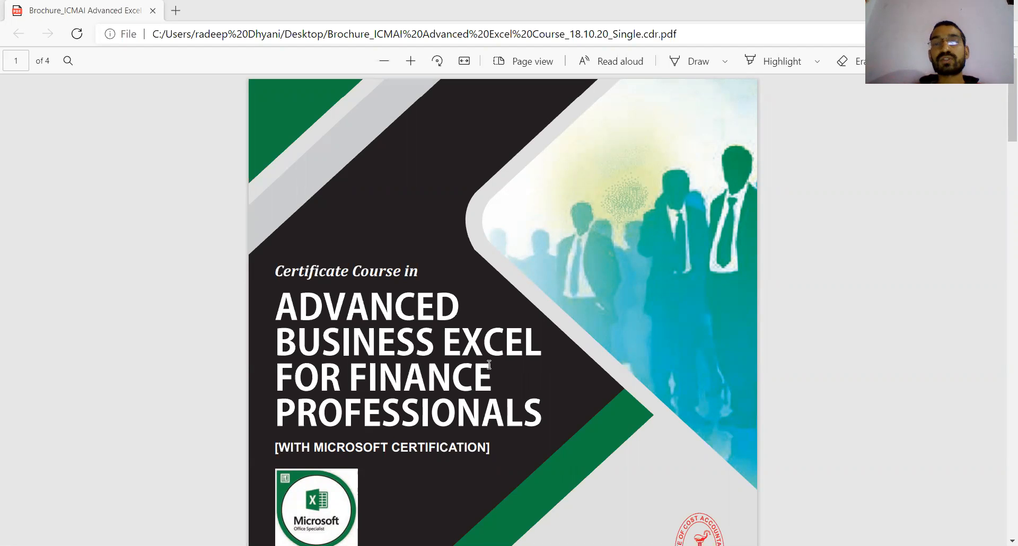
scroll(down, 3)
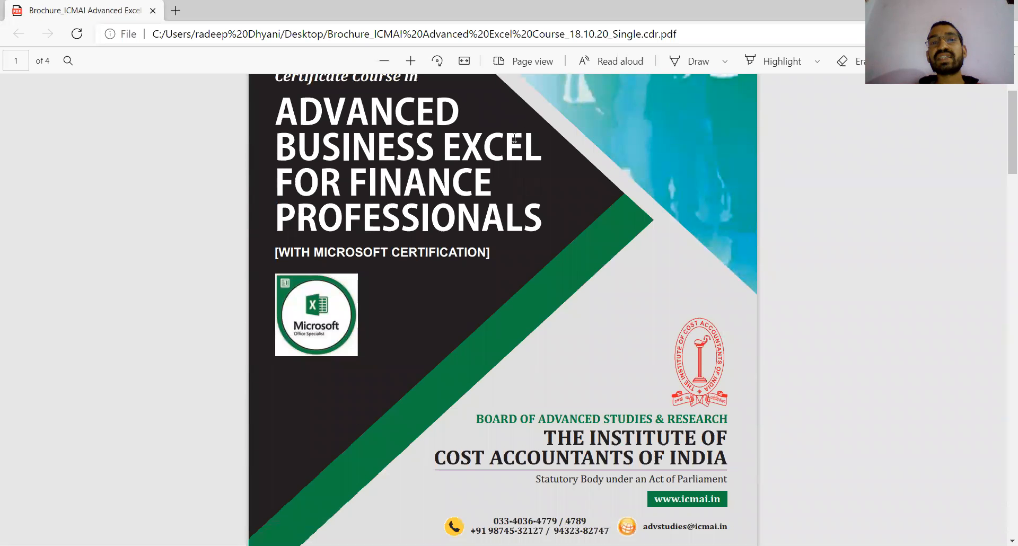
mouse_move(559, 224)
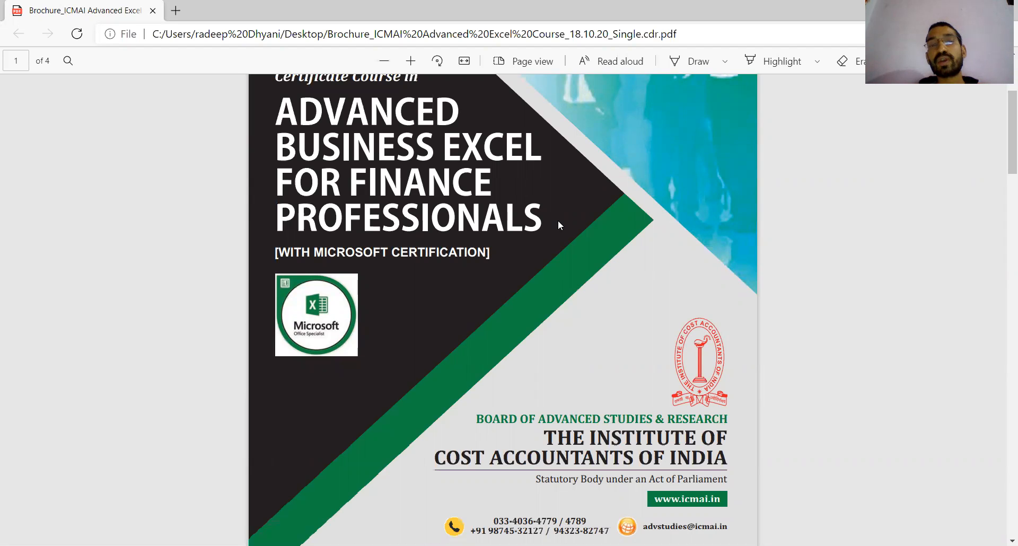
mouse_move(1002, 128)
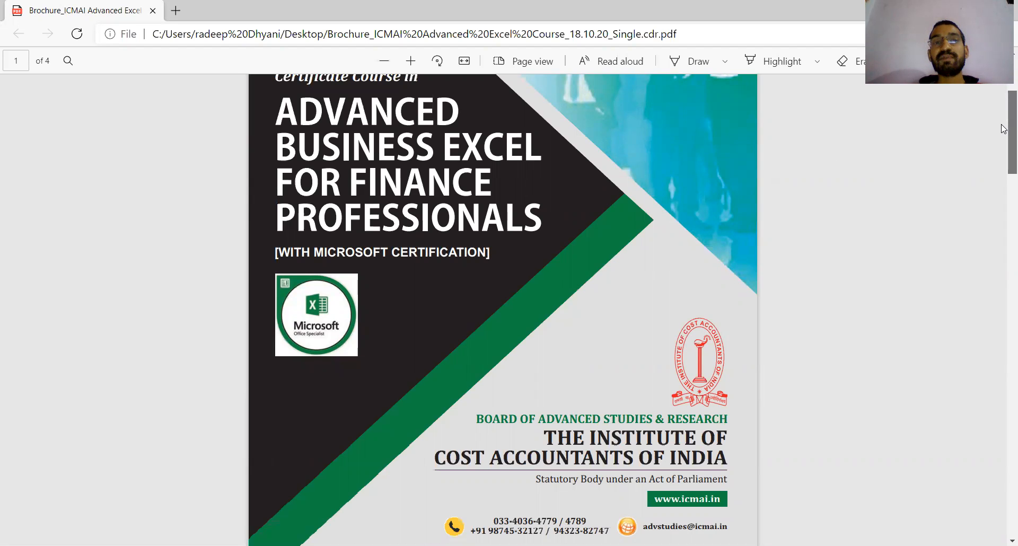
scroll(down, 3)
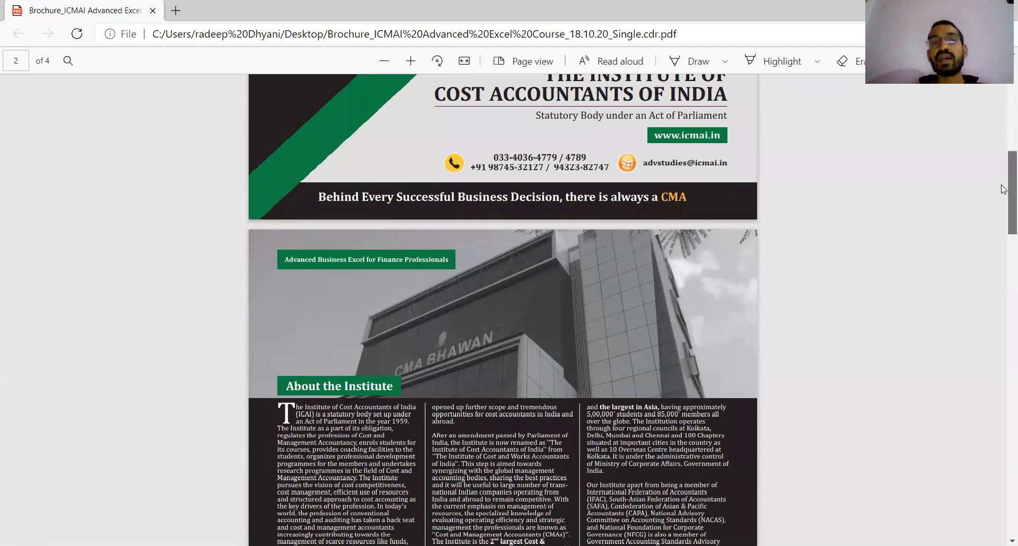
scroll(down, 3)
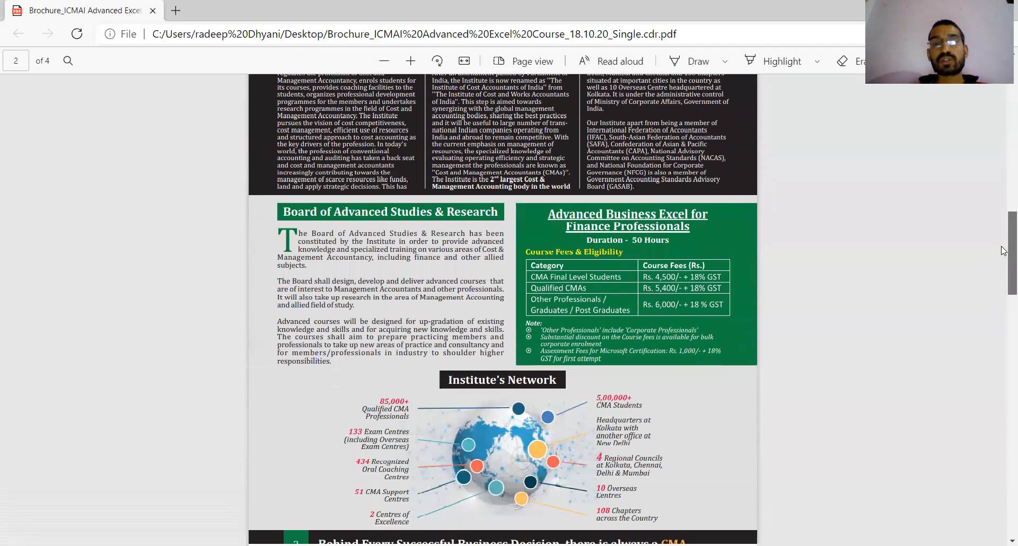
scroll(down, 3)
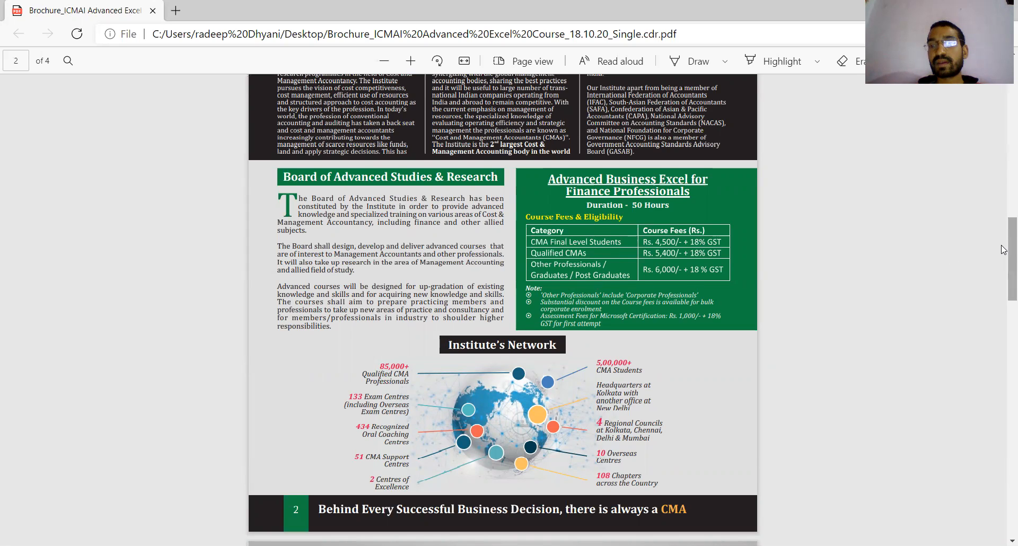
scroll(down, 3)
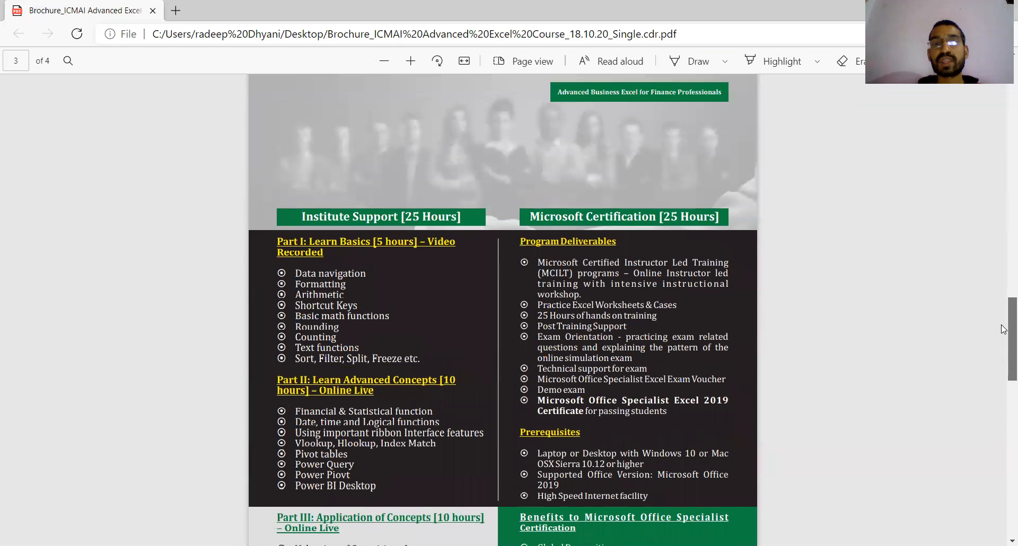
scroll(down, 3)
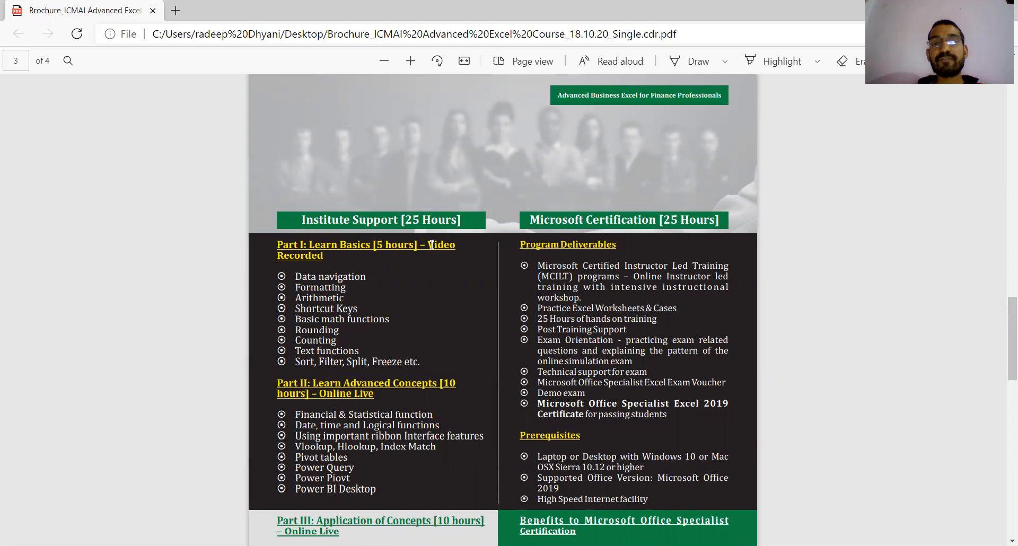
mouse_move(414, 274)
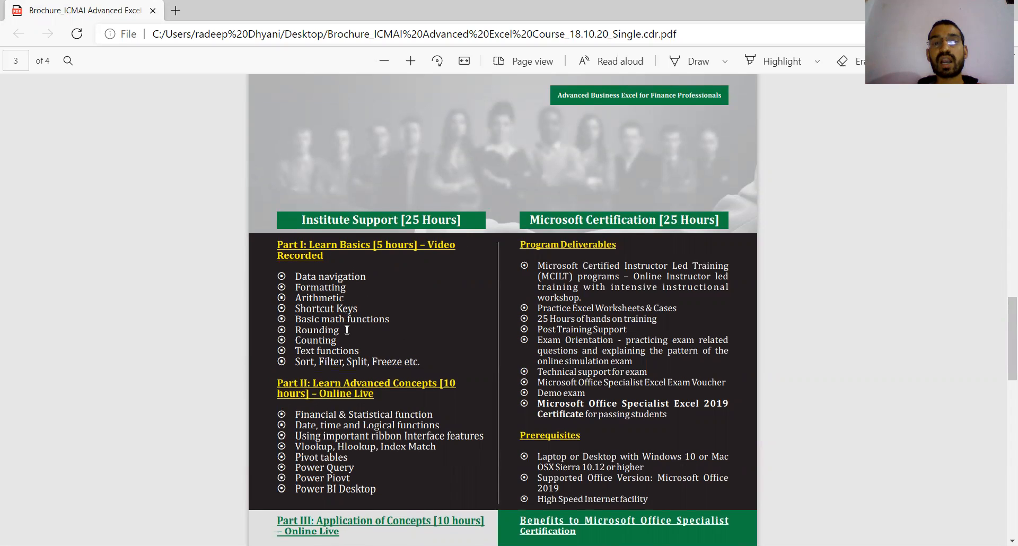
mouse_move(324, 362)
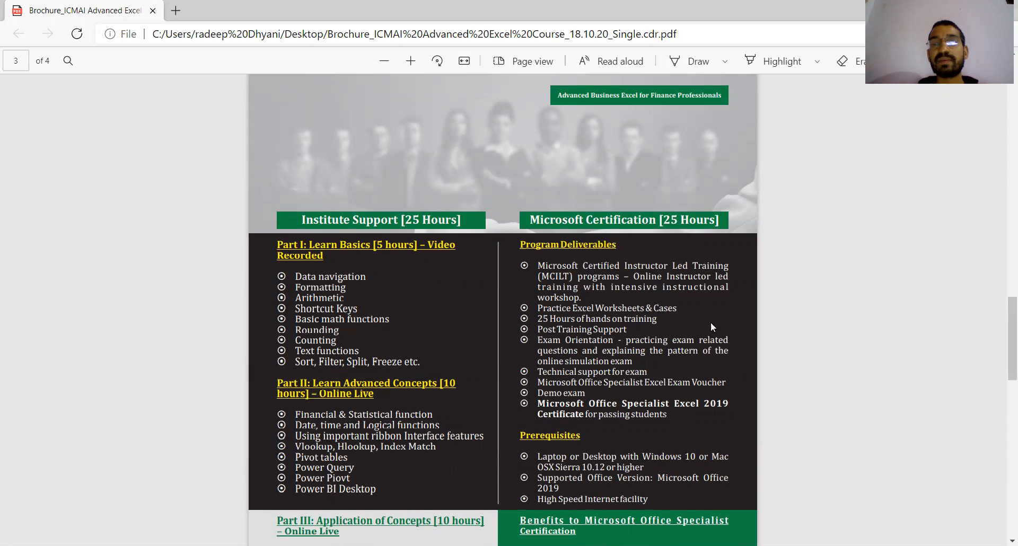
scroll(down, 3)
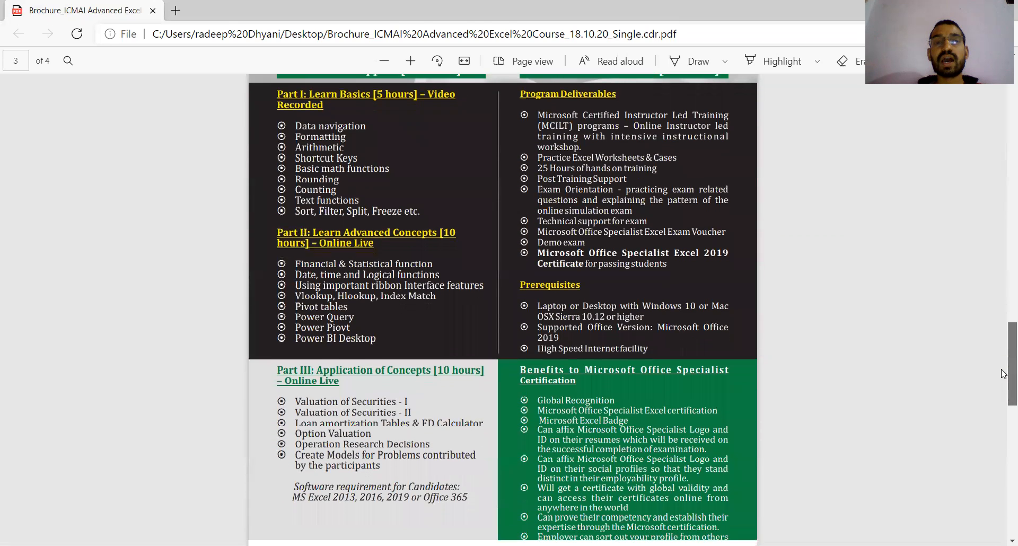
scroll(down, 3)
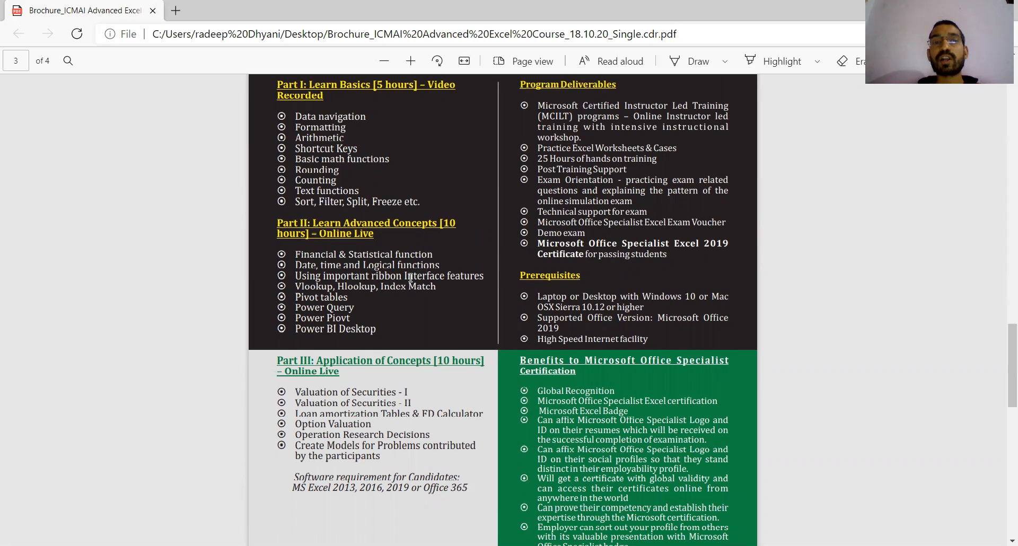
mouse_move(334, 293)
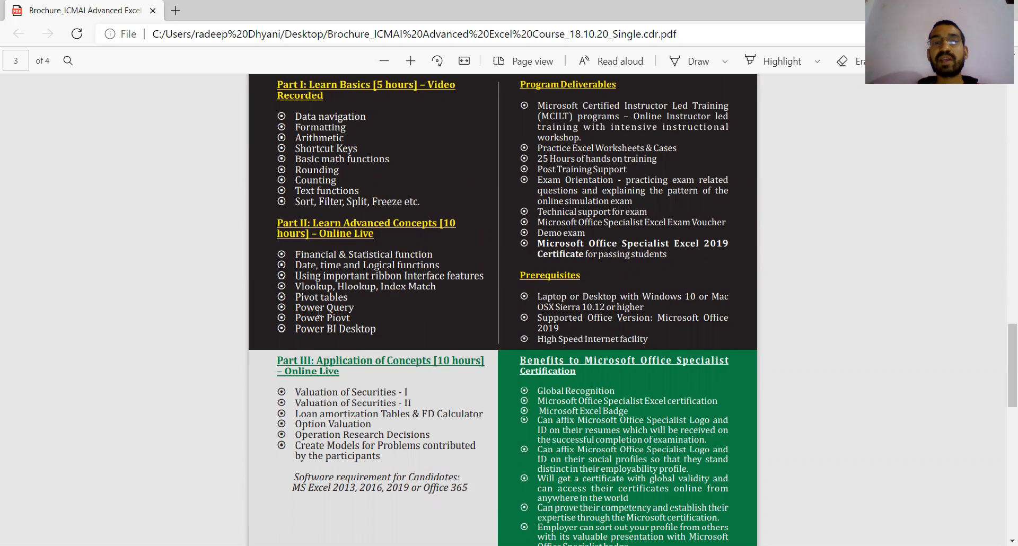
mouse_move(403, 328)
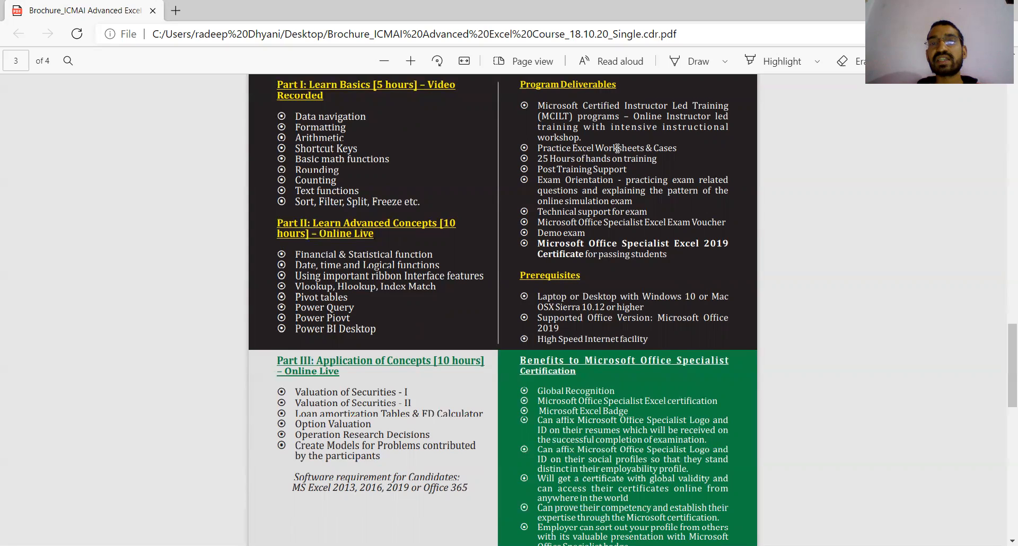
mouse_move(660, 168)
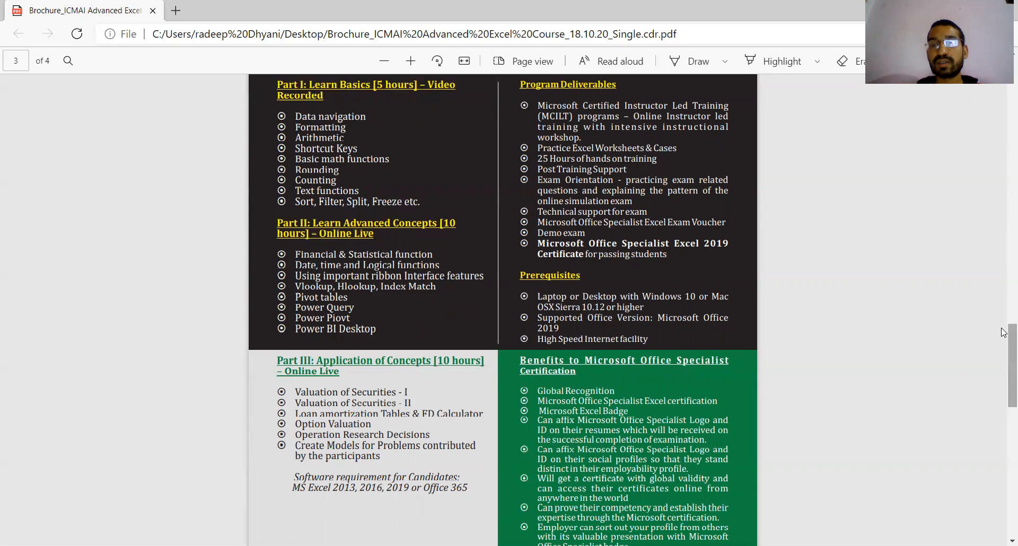
mouse_move(742, 322)
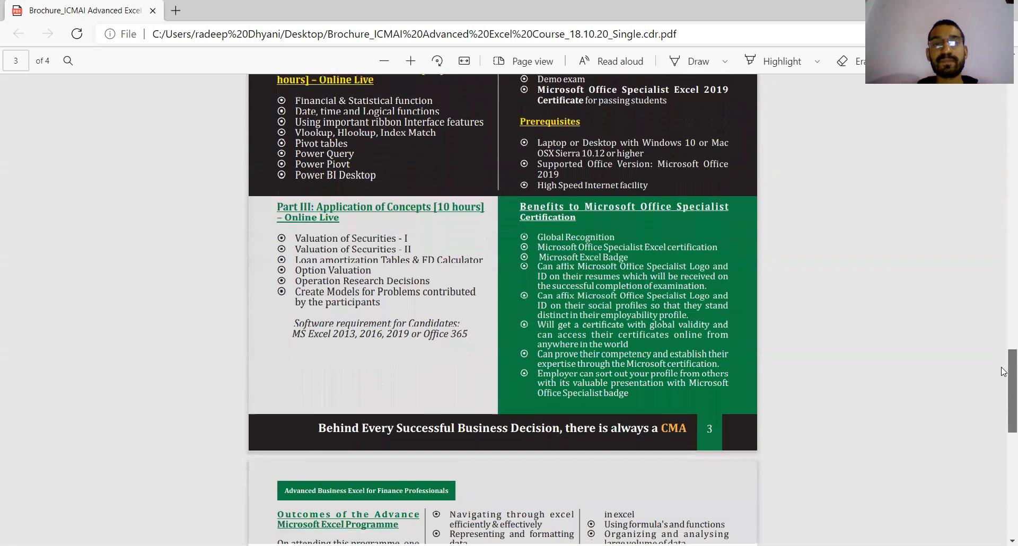
scroll(down, 3)
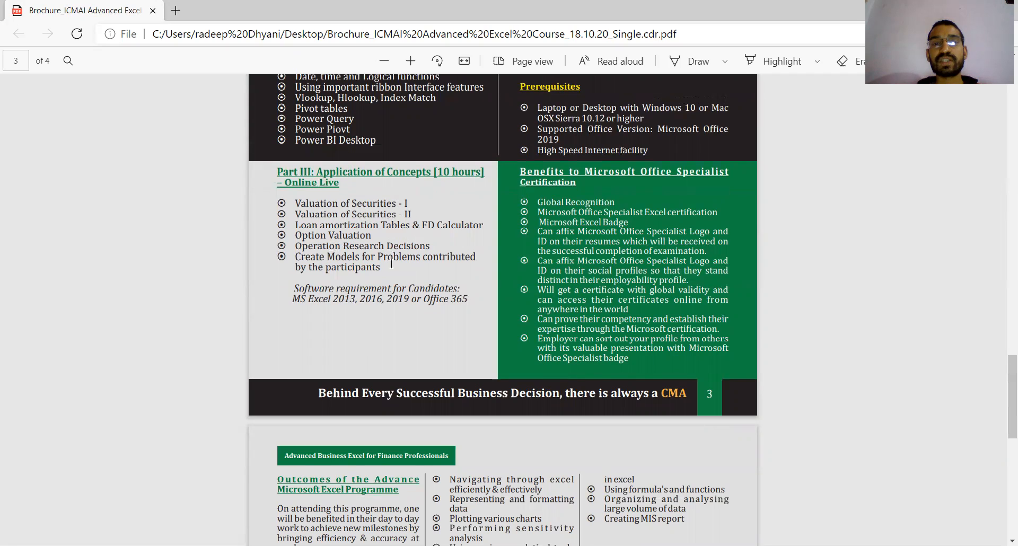
mouse_move(1003, 317)
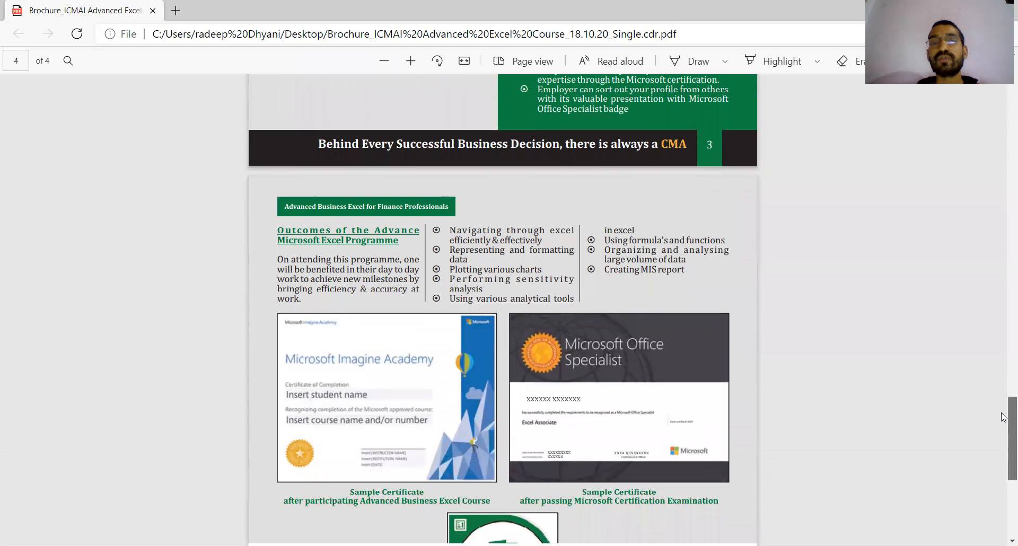
scroll(down, 3)
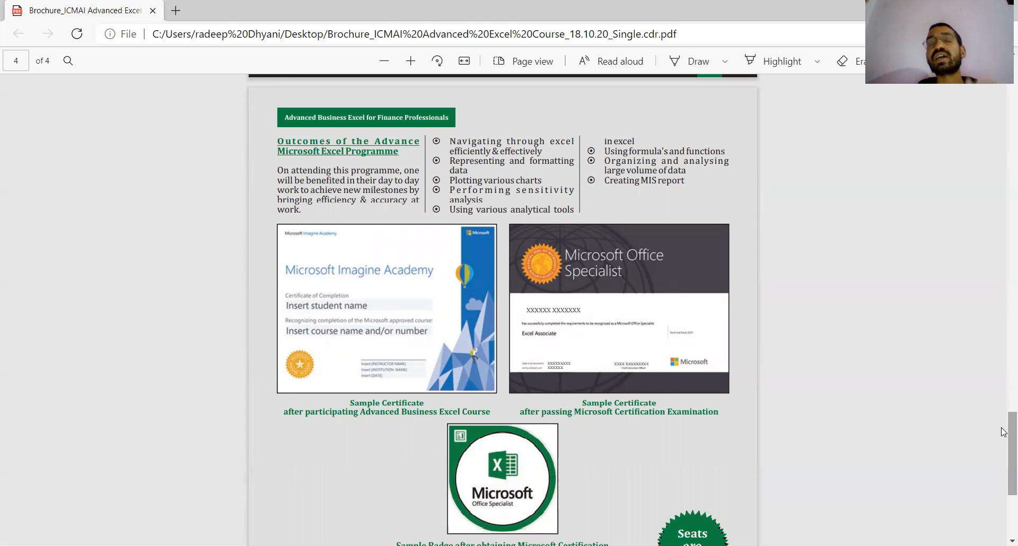
mouse_move(728, 328)
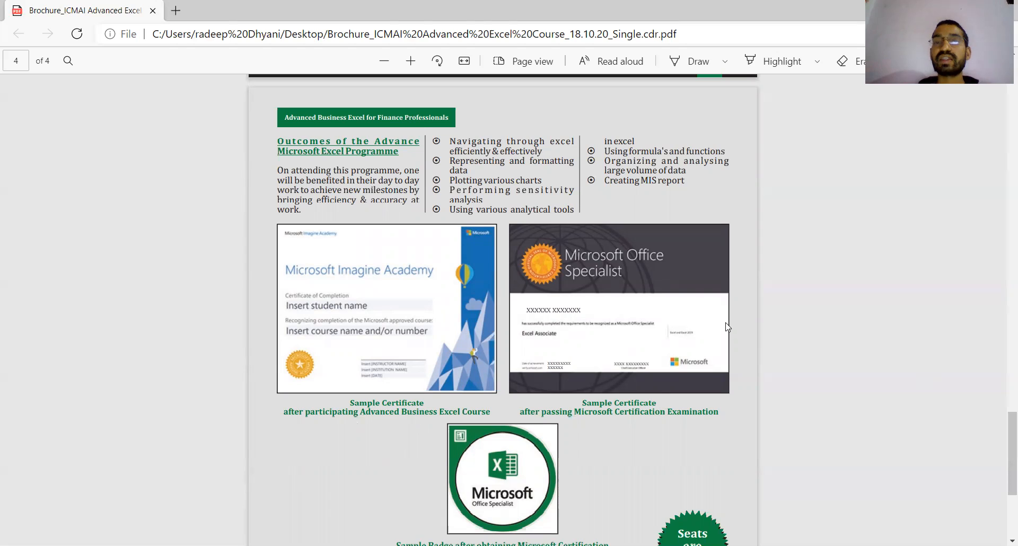
mouse_move(714, 326)
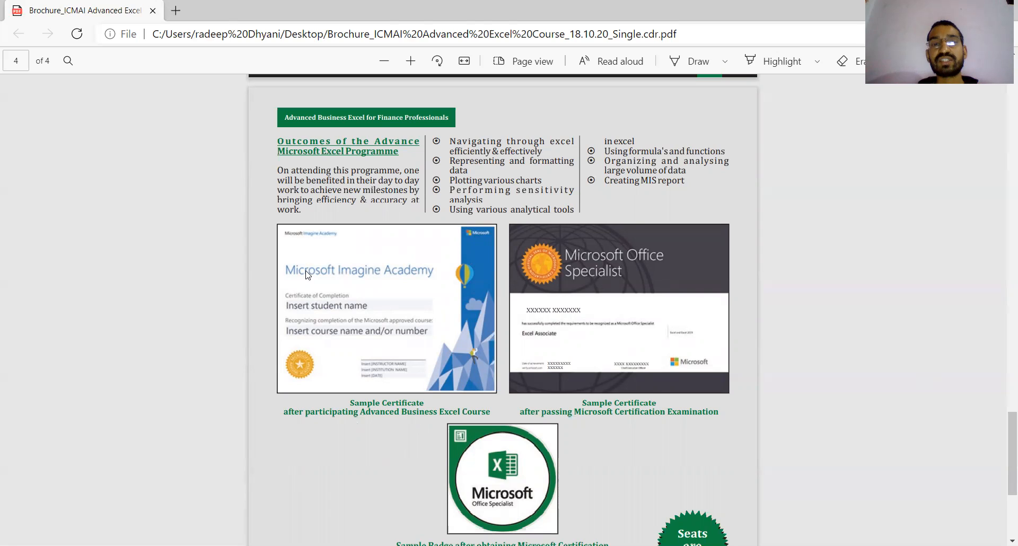
mouse_move(609, 284)
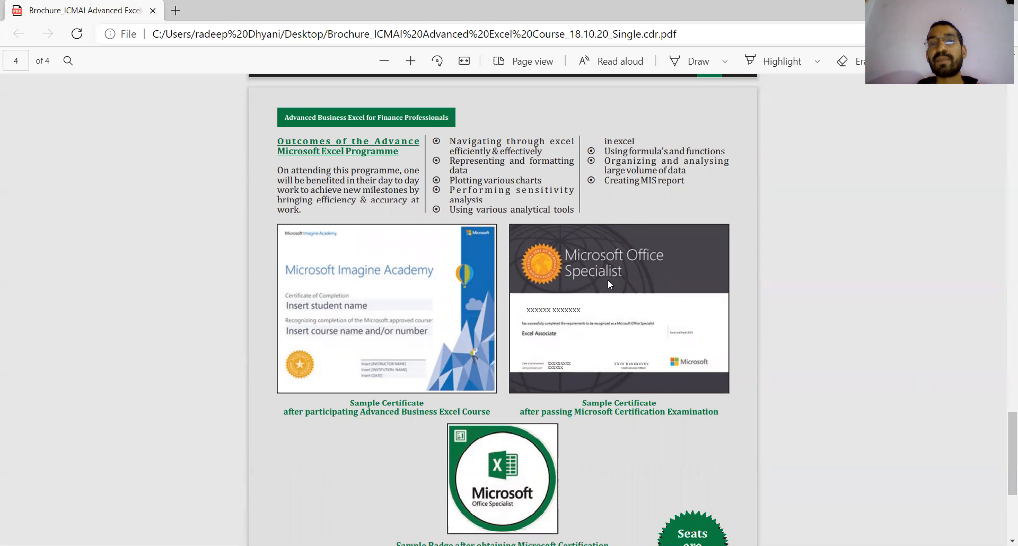
mouse_move(459, 358)
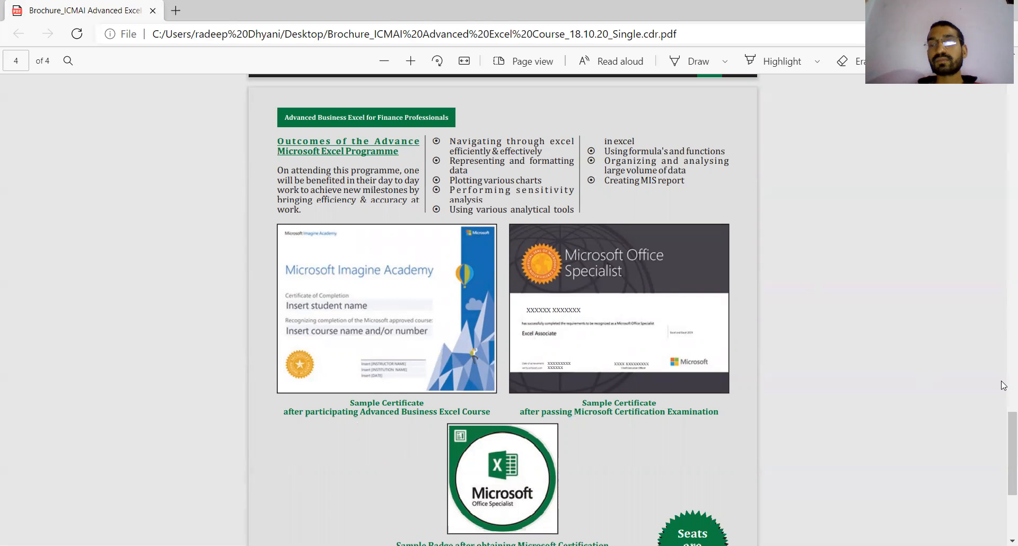
scroll(down, 3)
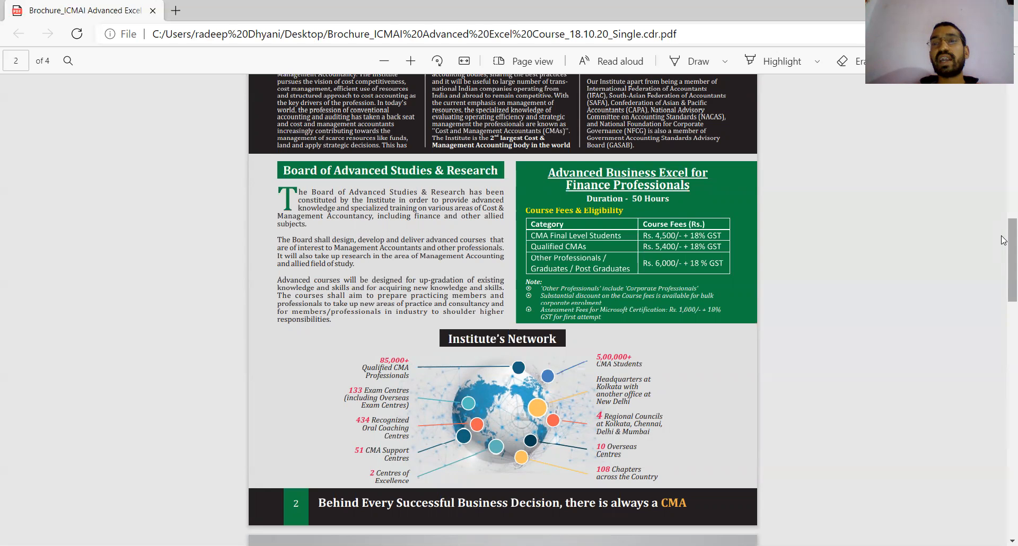
scroll(down, 3)
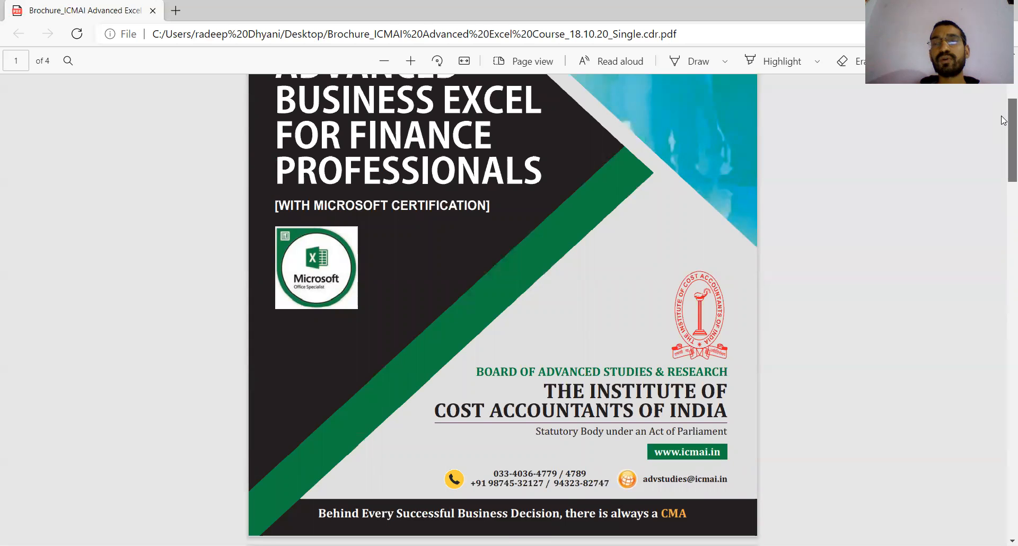
scroll(down, 3)
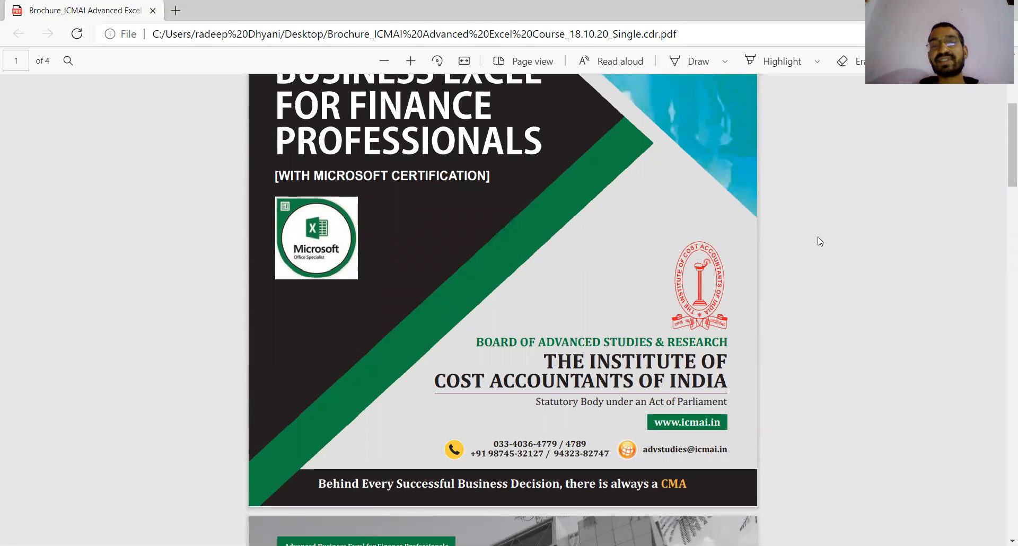